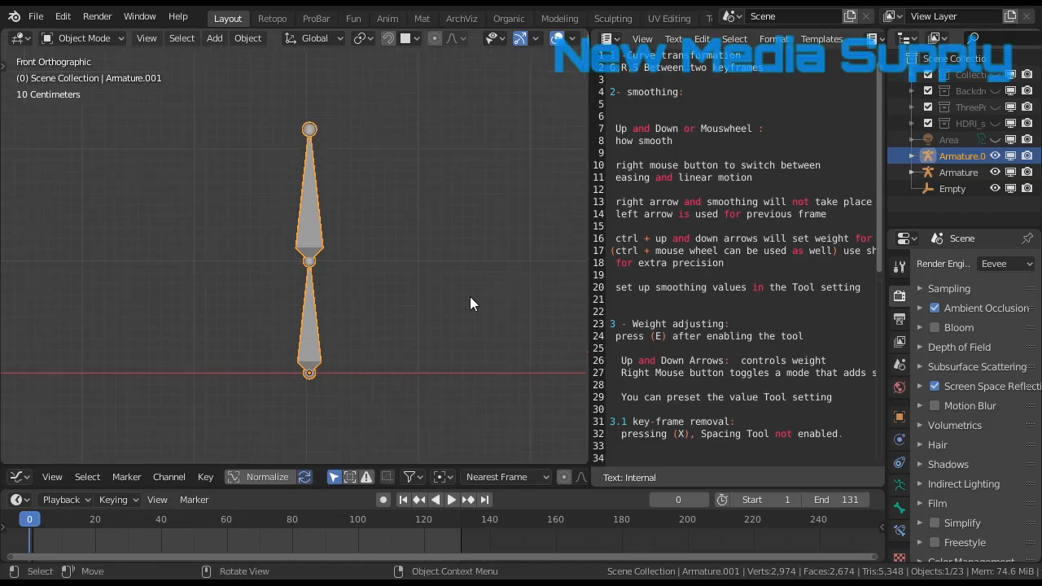
- Angle the lower bone sideways in Edit Mode, then put the armature into Pose Mode
{"action": "key", "text": "Tab"}
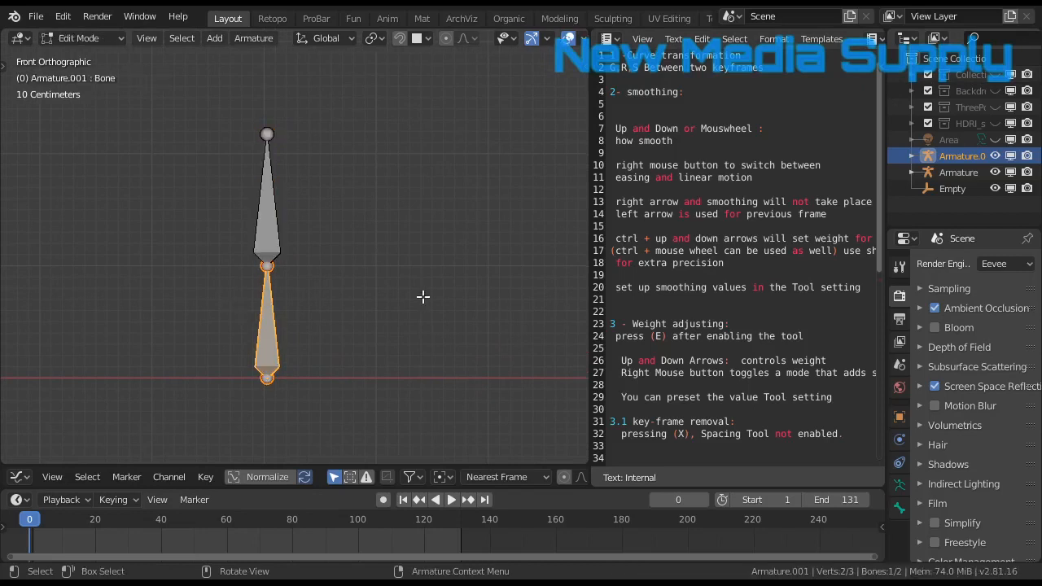
{"action": "mouse_move", "coordinate": [378, 529]}
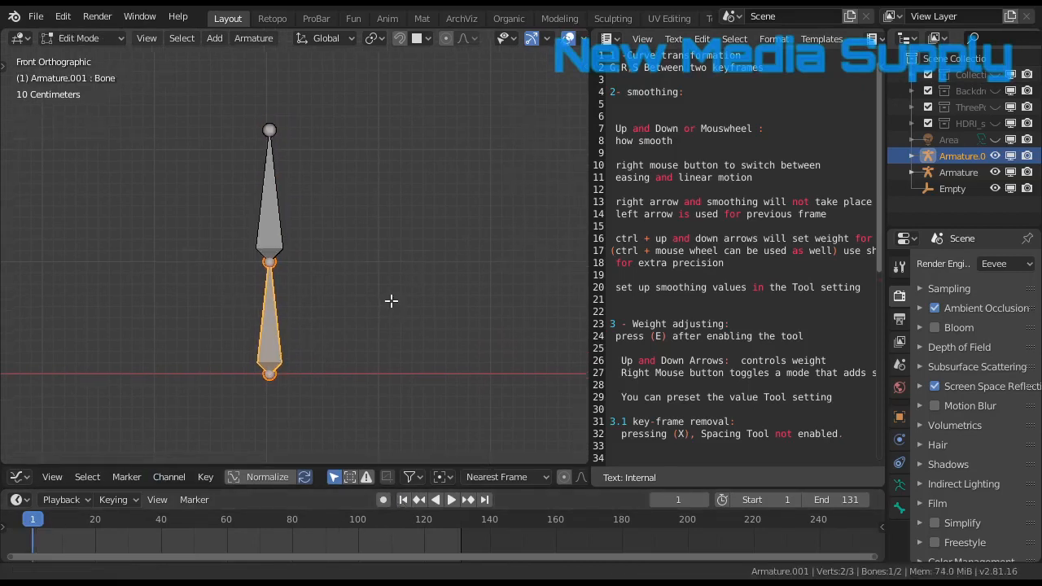
{"action": "key", "text": "r"}
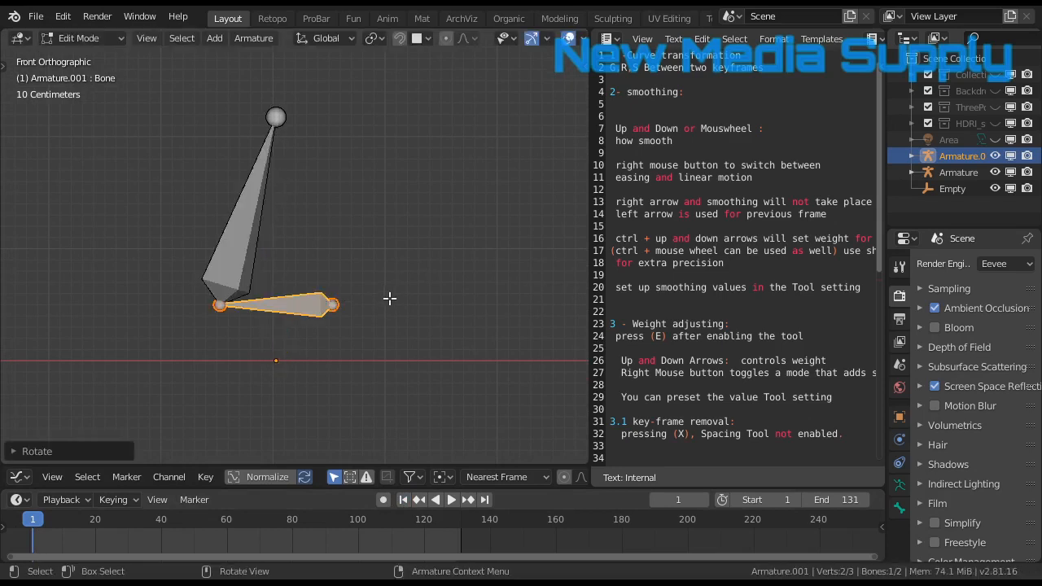
{"action": "key", "text": "Tab"}
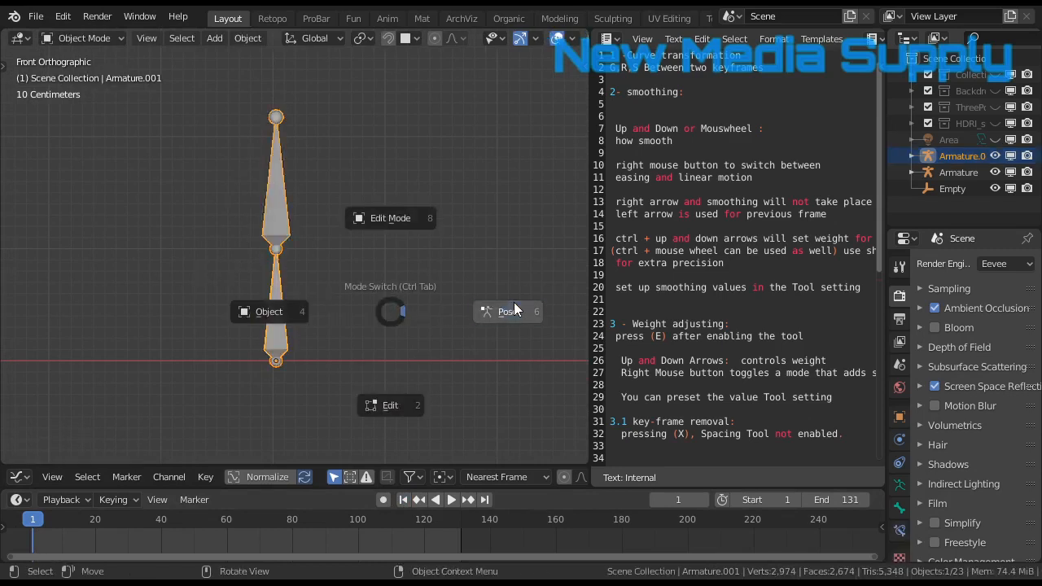
{"action": "left_click", "coordinate": [508, 311]}
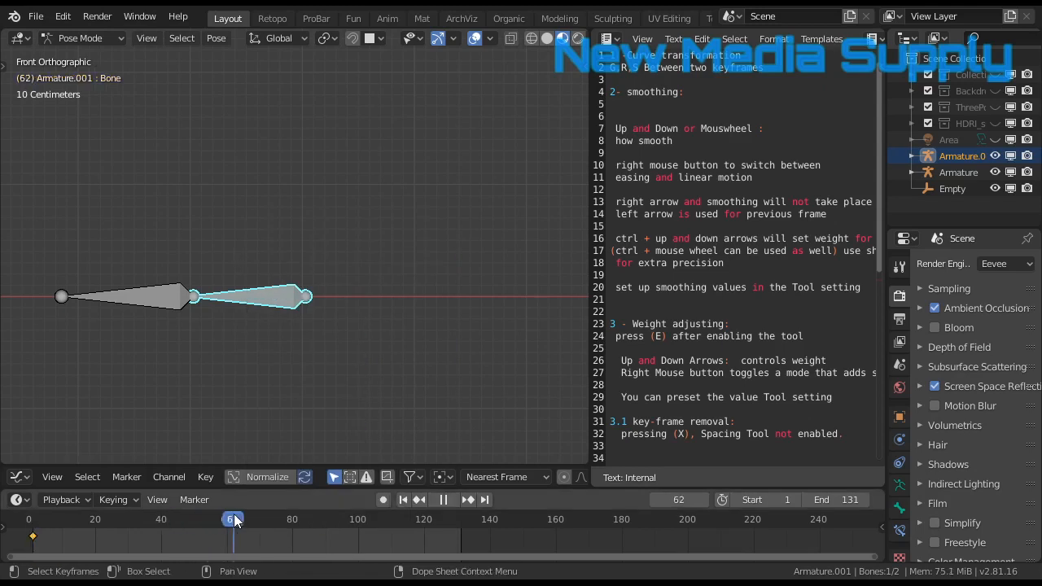
{"action": "mouse_move", "coordinate": [411, 225]}
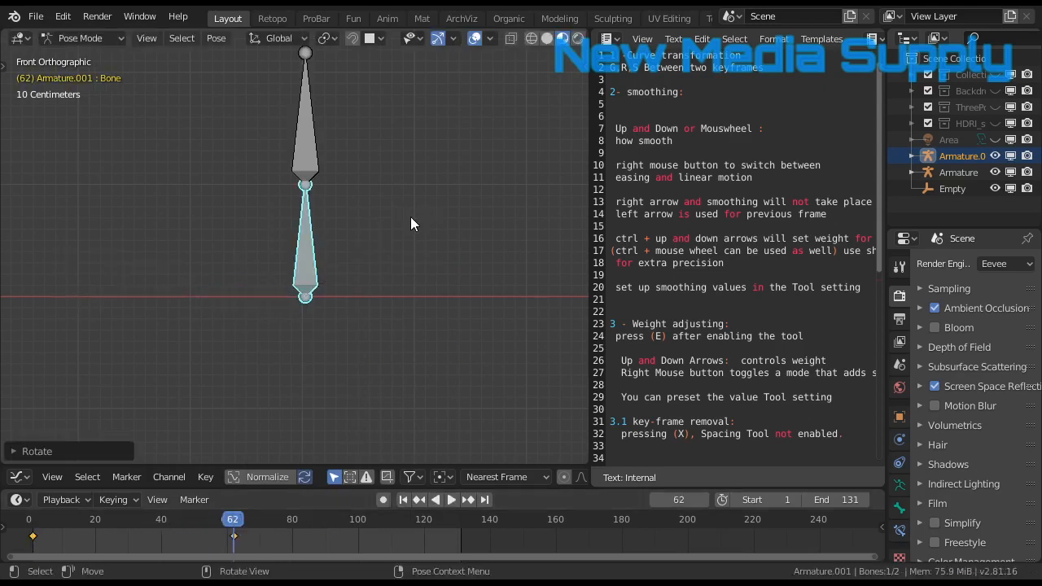
{"action": "mouse_move", "coordinate": [366, 392]}
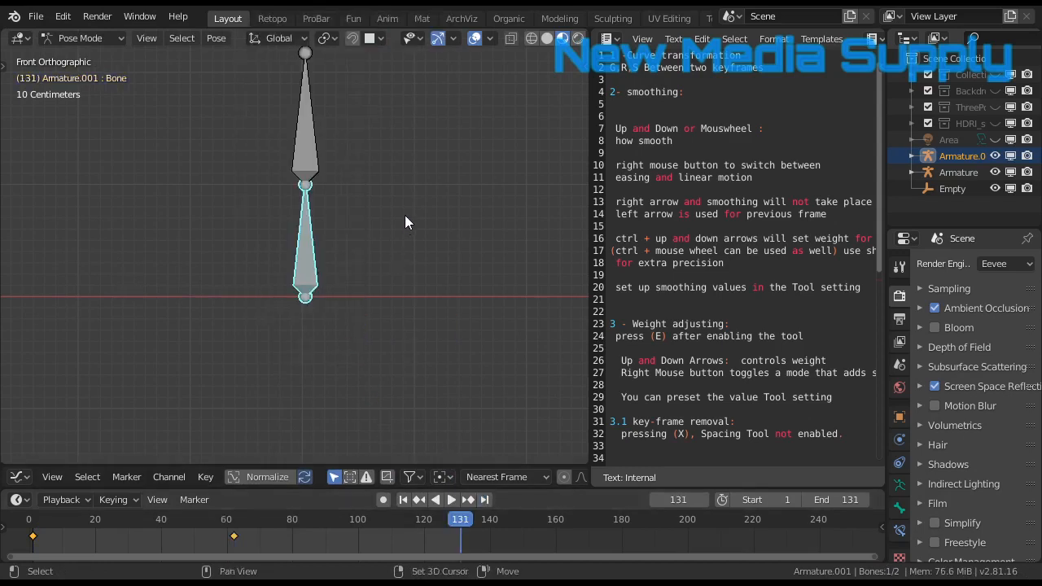
- Rotate the armature to lie flat at frame 131 and check the in-between pose at frame 105
{"action": "key", "text": "r"}
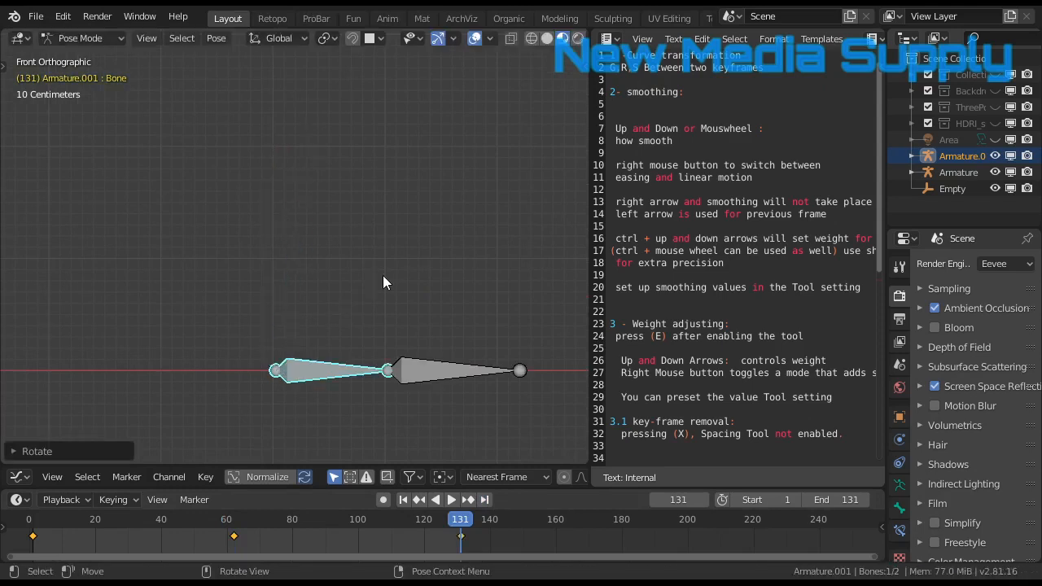
{"action": "mouse_move", "coordinate": [331, 315]}
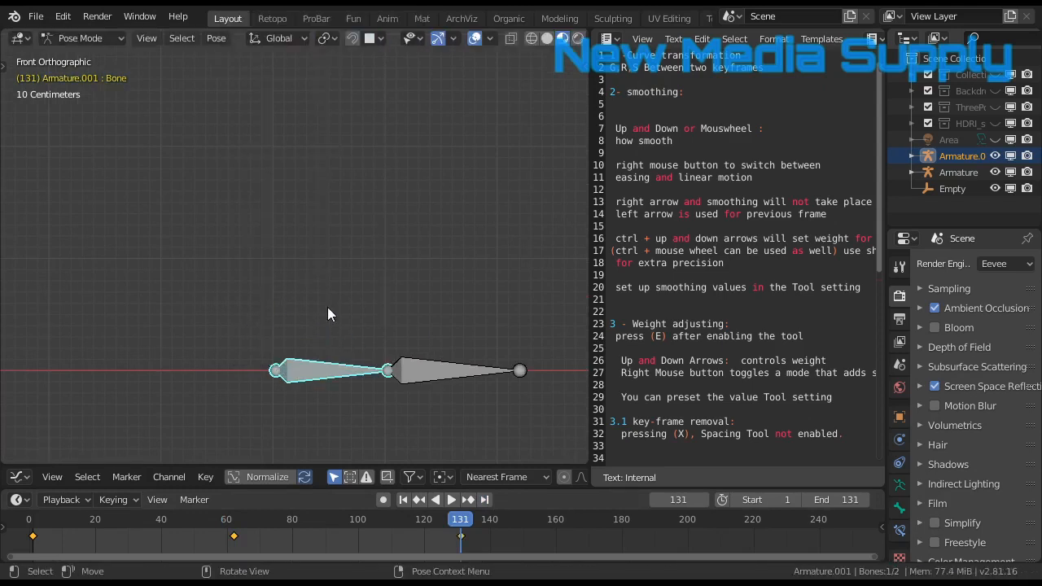
{"action": "left_click", "coordinate": [453, 498]}
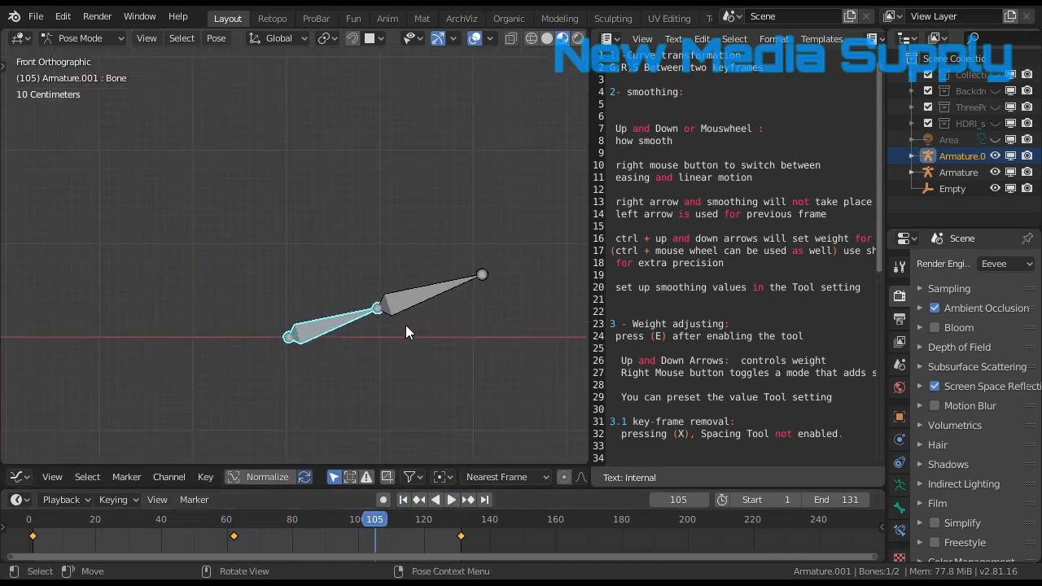
{"action": "mouse_move", "coordinate": [437, 485]}
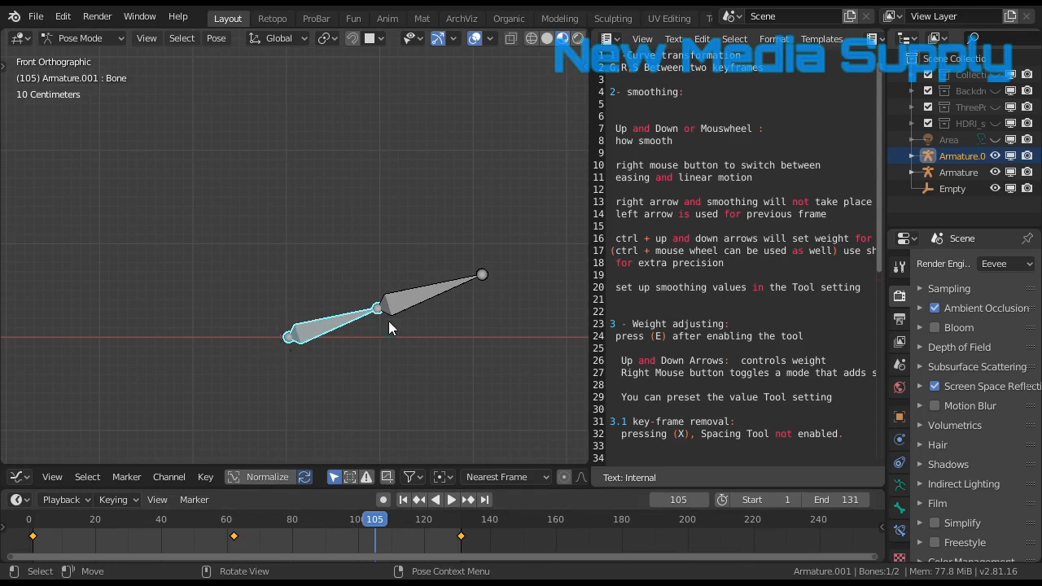
{"action": "mouse_move", "coordinate": [384, 344]}
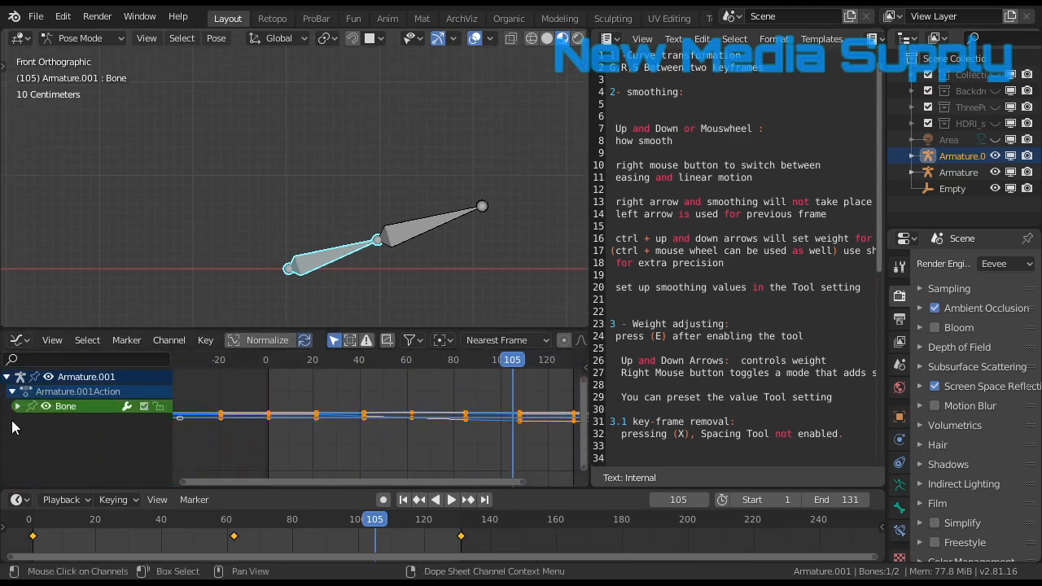
- Expand the Bone channel into its quaternion rotation, location and scale curves
{"action": "left_click", "coordinate": [18, 405]}
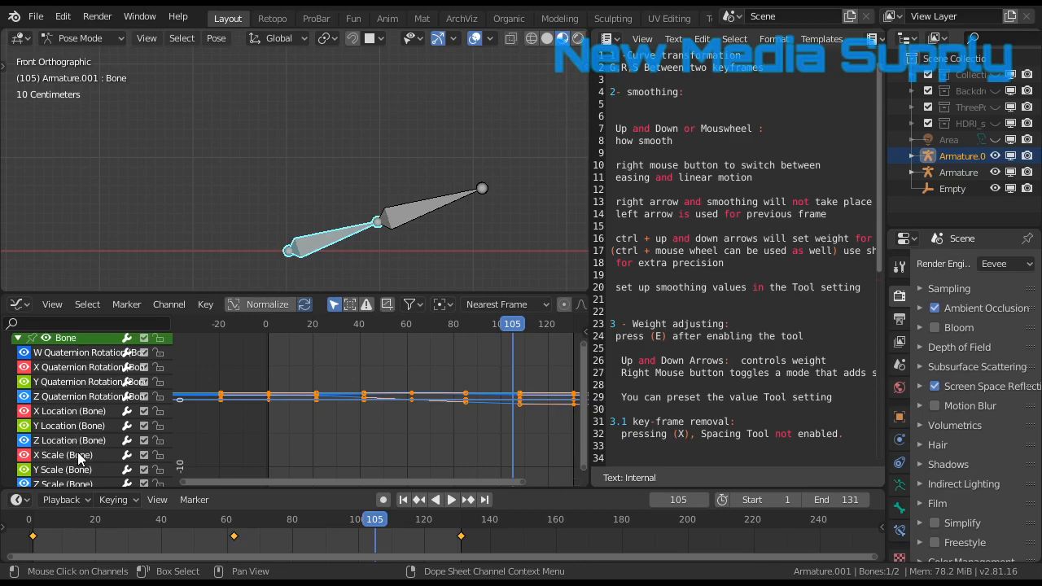
{"action": "mouse_move", "coordinate": [62, 432]}
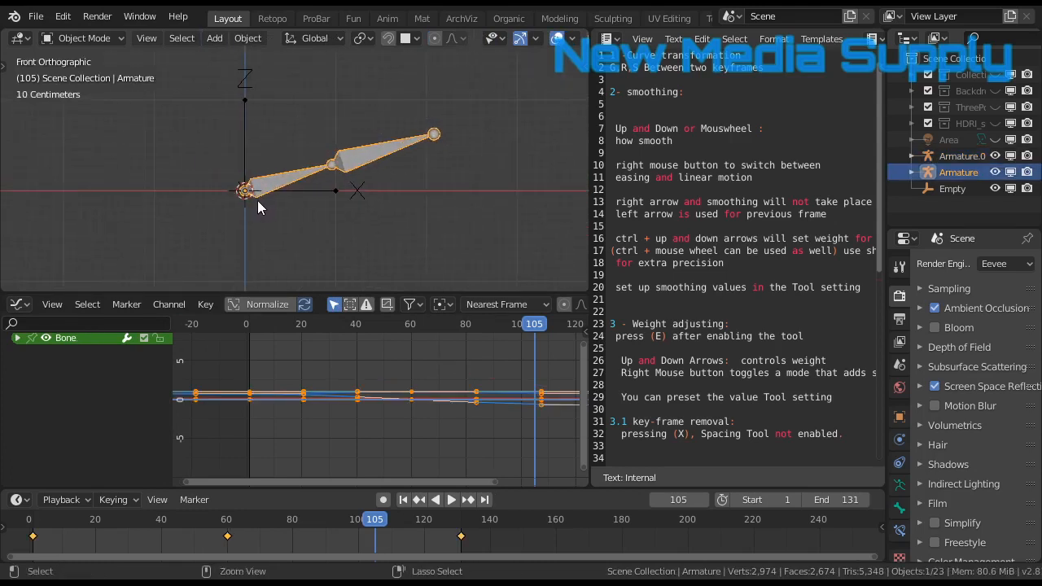
- Select the other keyframed armature and scrub to frame 30
{"action": "left_click", "coordinate": [78, 37]}
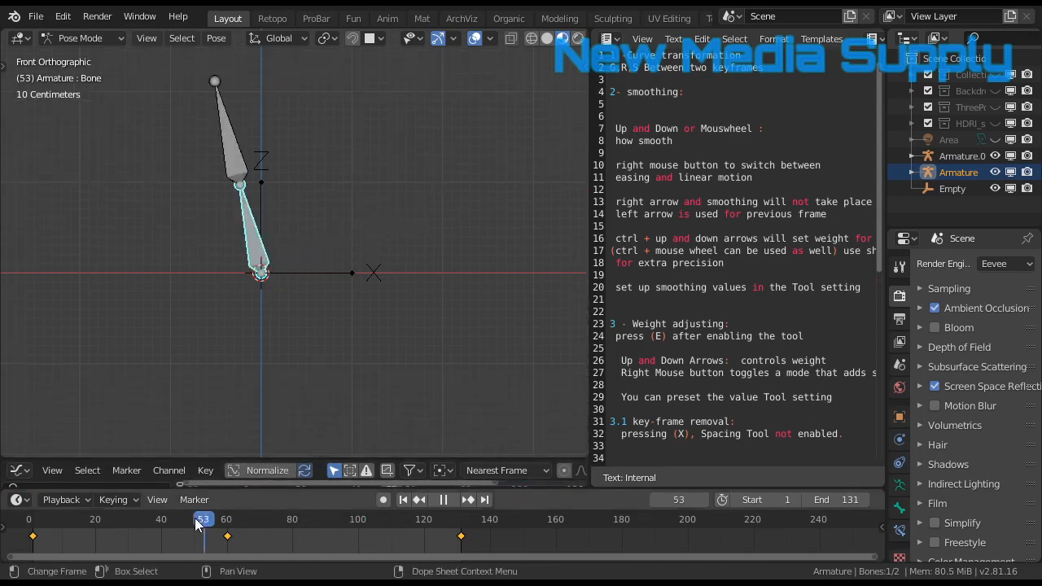
{"action": "left_click", "coordinate": [127, 518]}
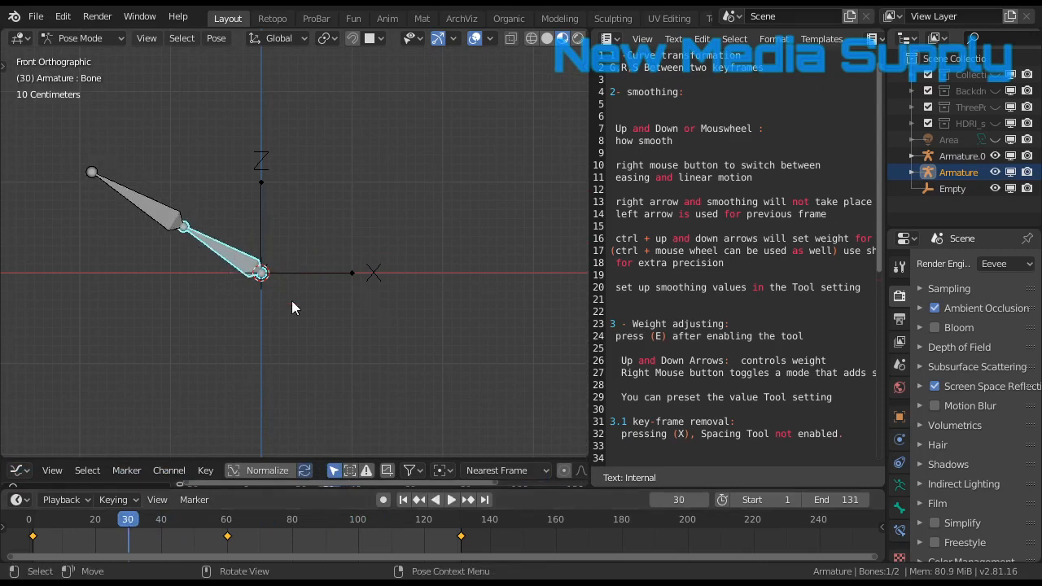
{"action": "mouse_move", "coordinate": [91, 238]}
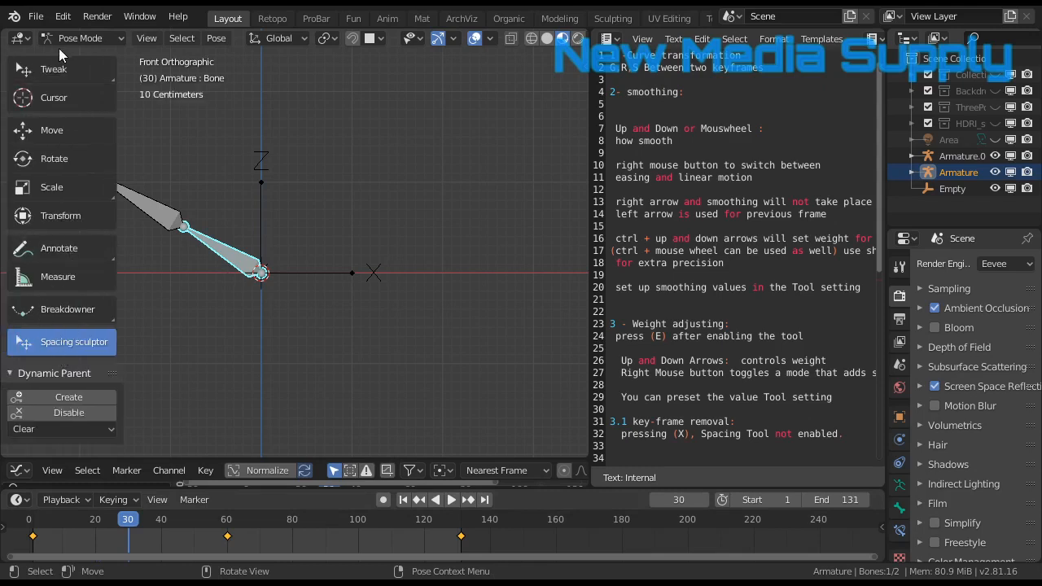
- Activate the Spacing Sculptor tool and rotate Bone.001 into a new pose at frame 93
{"action": "left_click", "coordinate": [54, 69]}
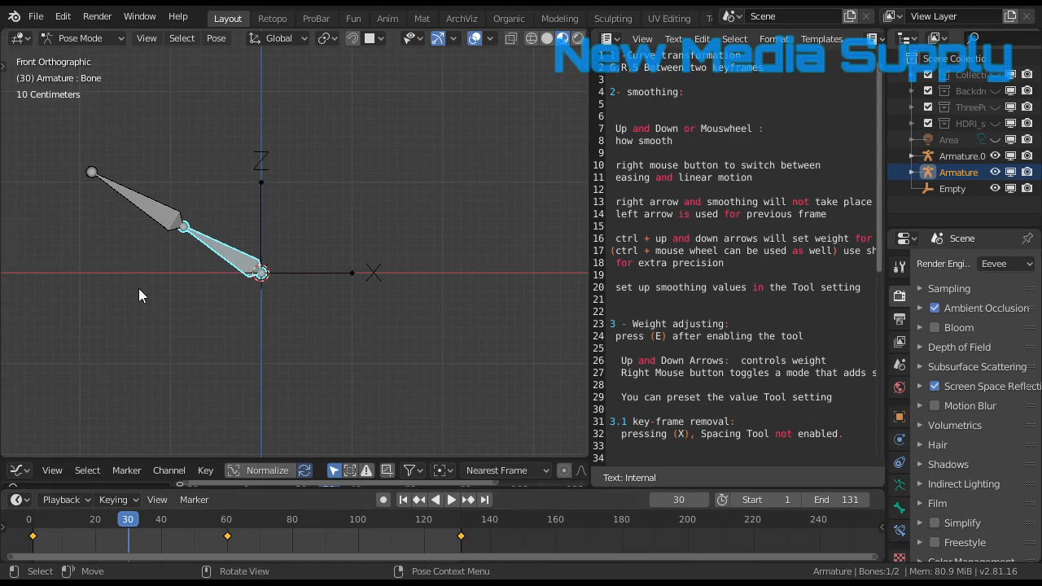
{"action": "mouse_move", "coordinate": [150, 214]}
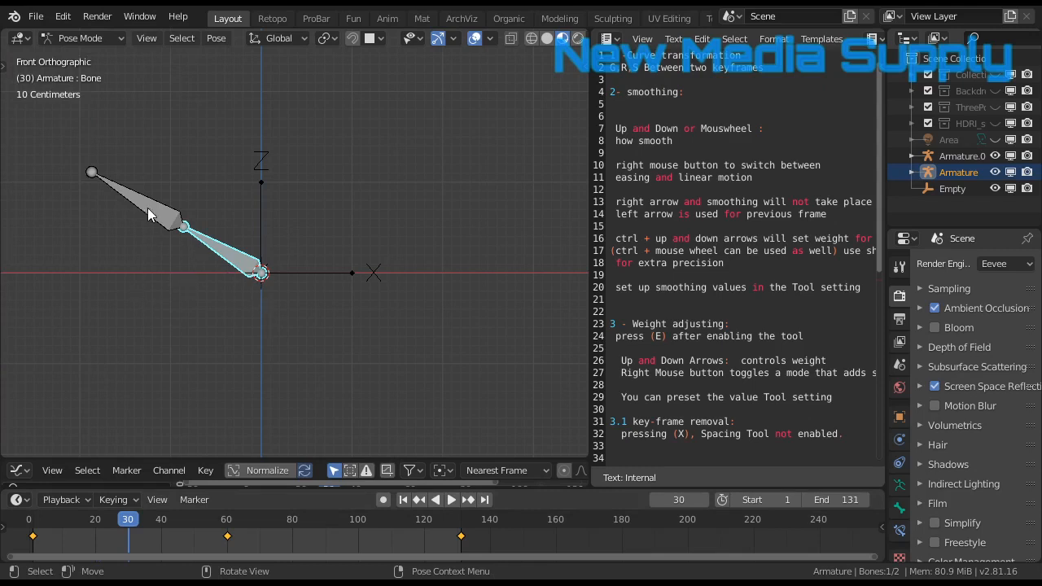
{"action": "key", "text": "r"}
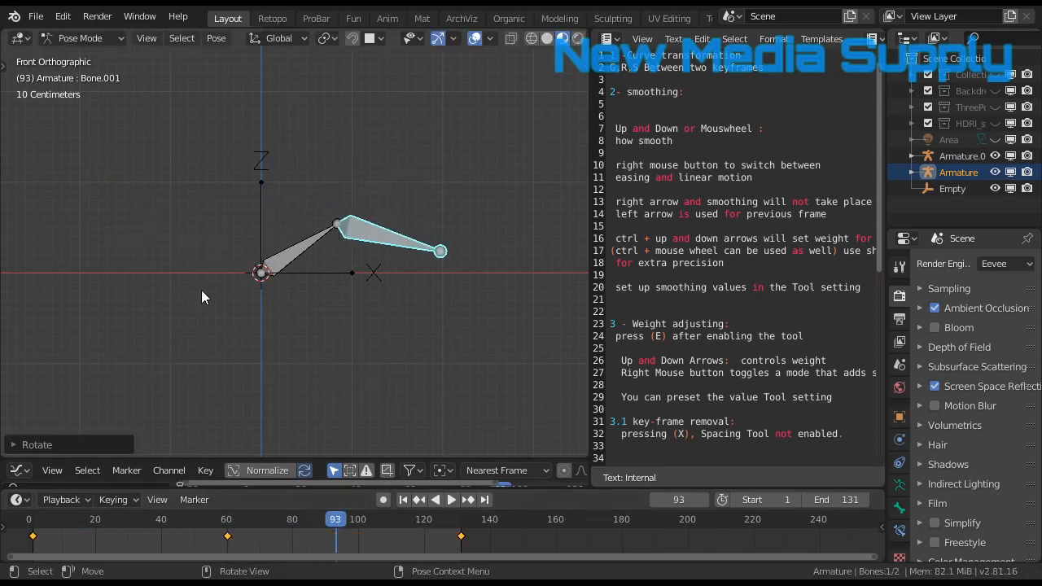
- Rewind to the first frame and play the animation back
{"action": "left_click", "coordinate": [402, 499]}
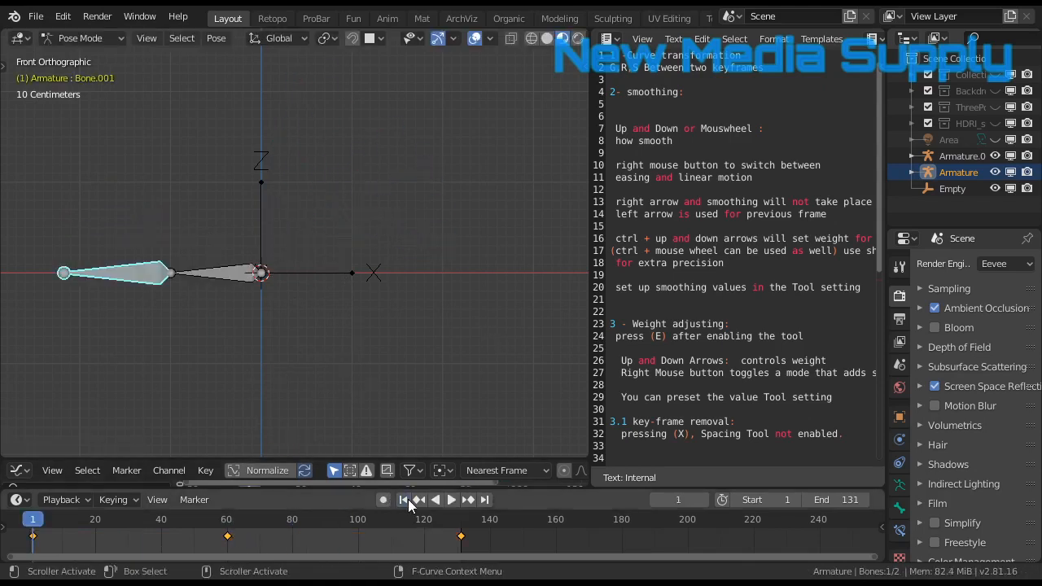
{"action": "left_click", "coordinate": [451, 498]}
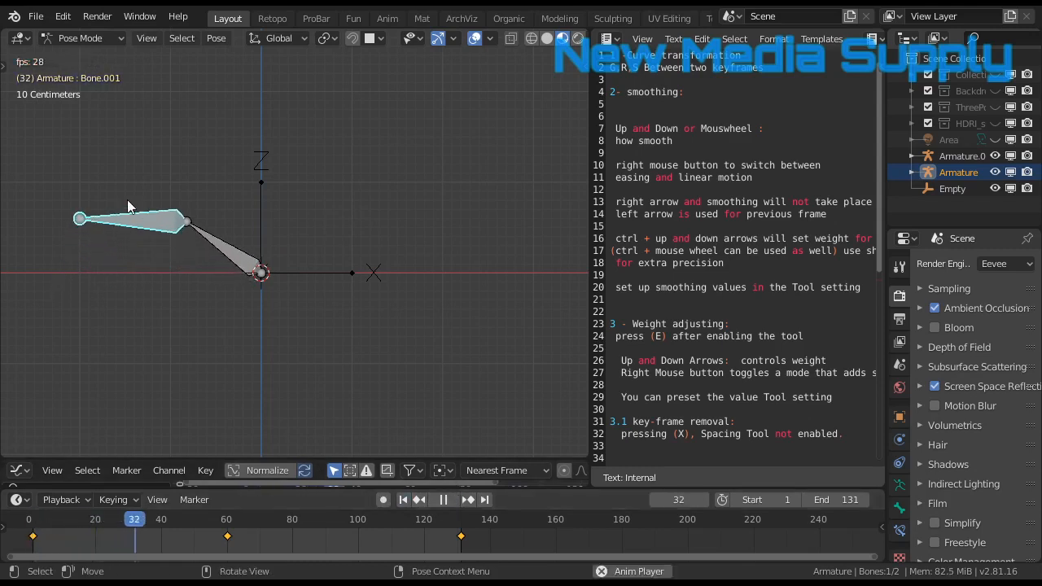
{"action": "left_click", "coordinate": [291, 518]}
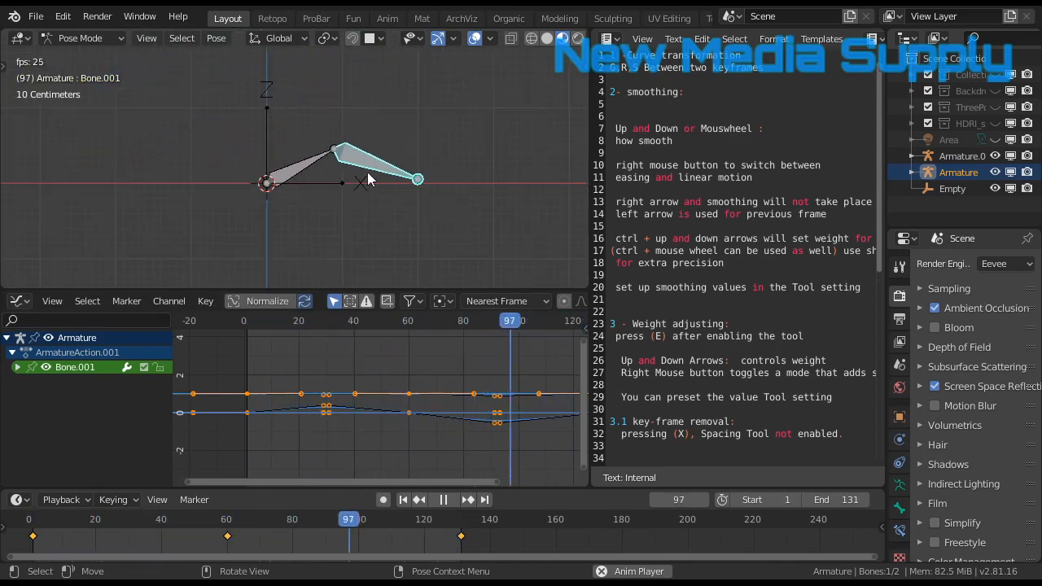
- Stop playback and rotate Bone.001 into new poses at the in-between frames
{"action": "left_click", "coordinate": [384, 519]}
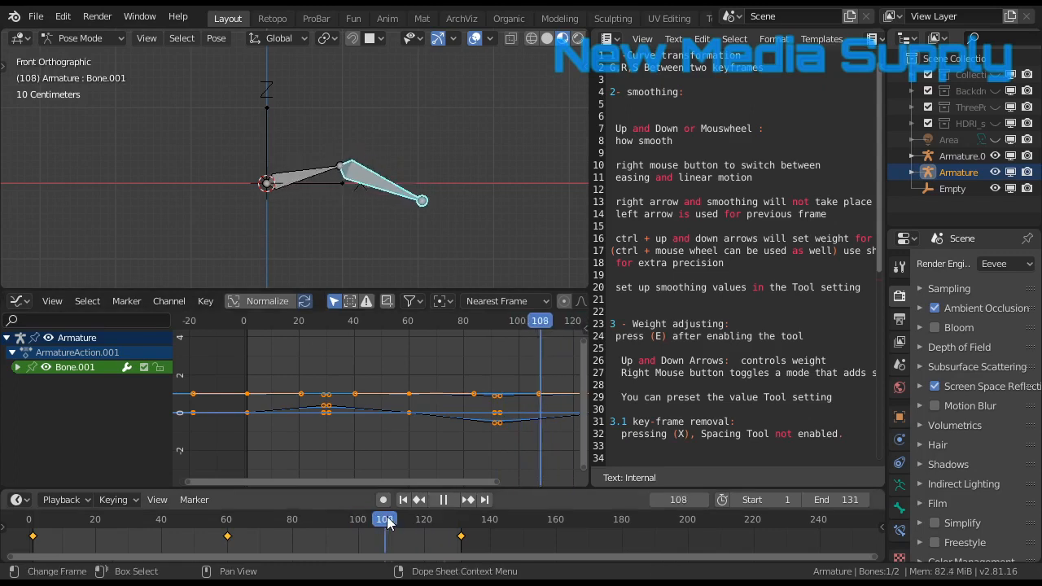
{"action": "left_click", "coordinate": [391, 518]}
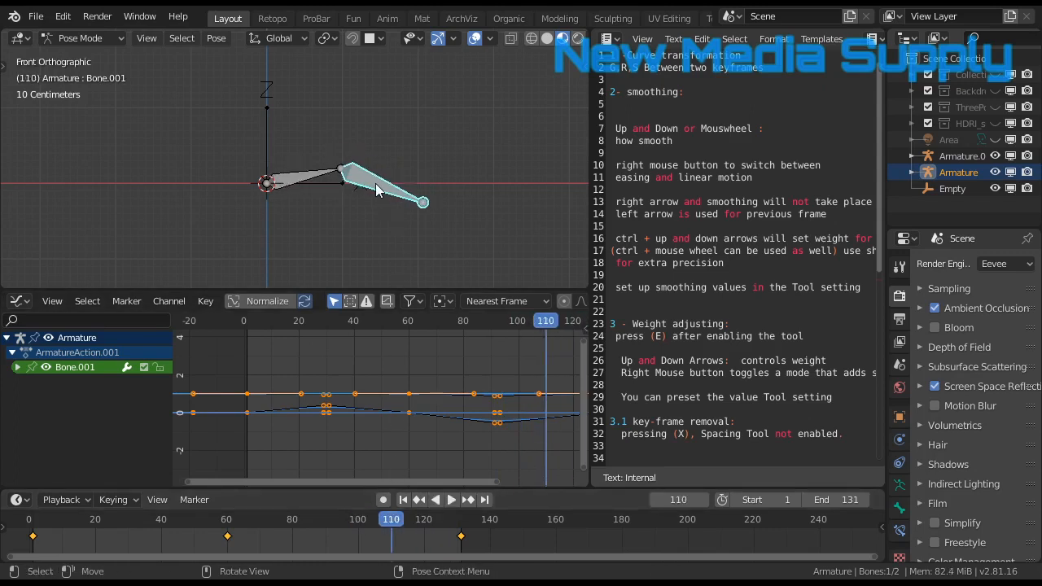
{"action": "key", "text": "r"}
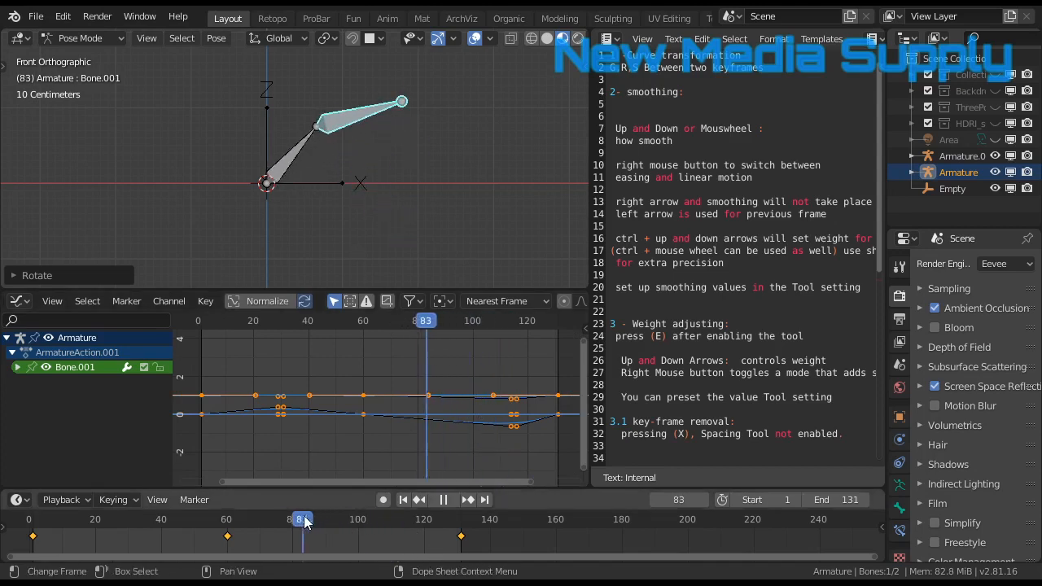
{"action": "key", "text": "r"}
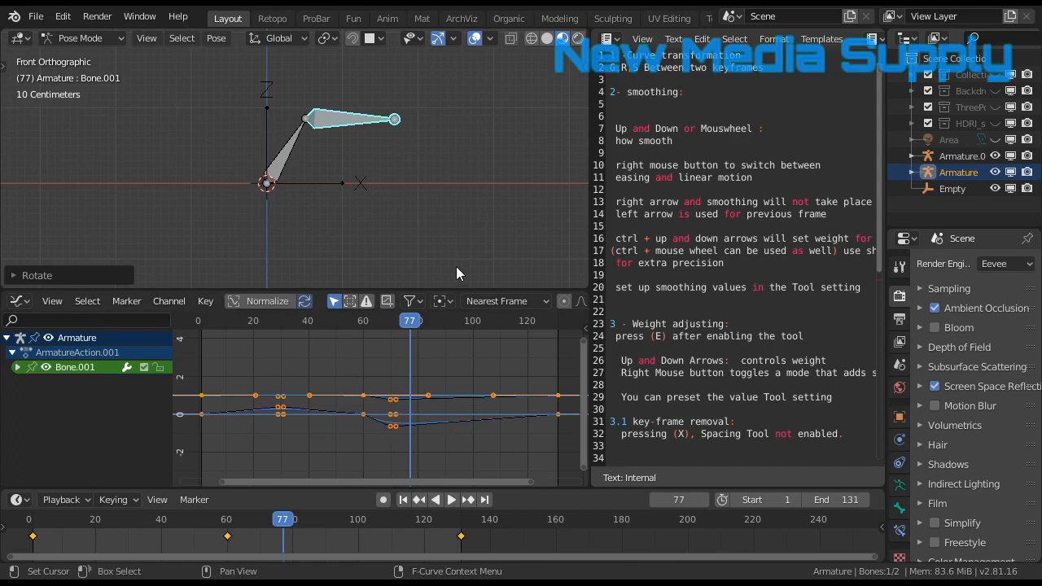
{"action": "mouse_move", "coordinate": [444, 192]}
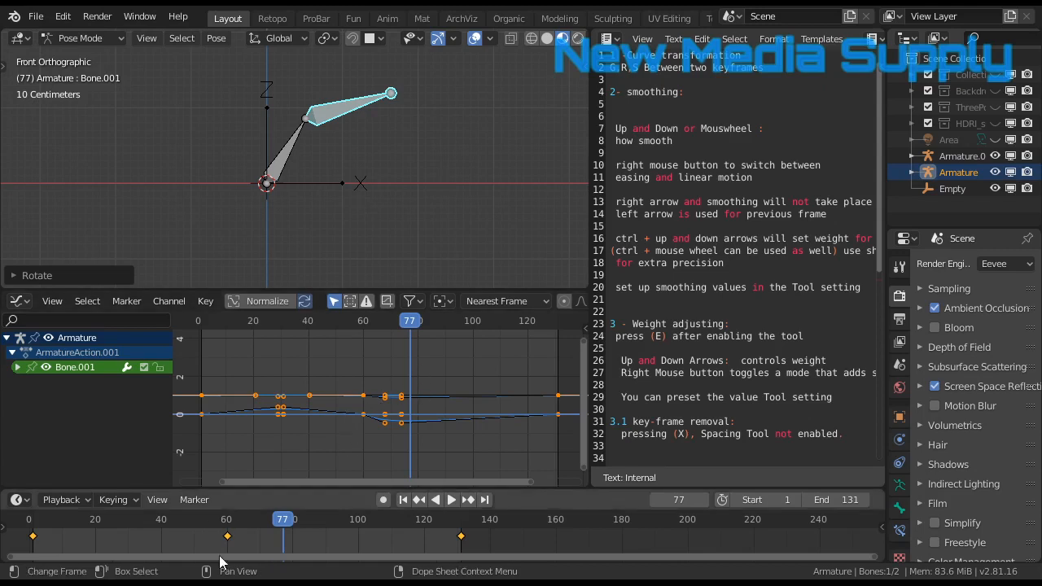
{"action": "mouse_move", "coordinate": [355, 416]}
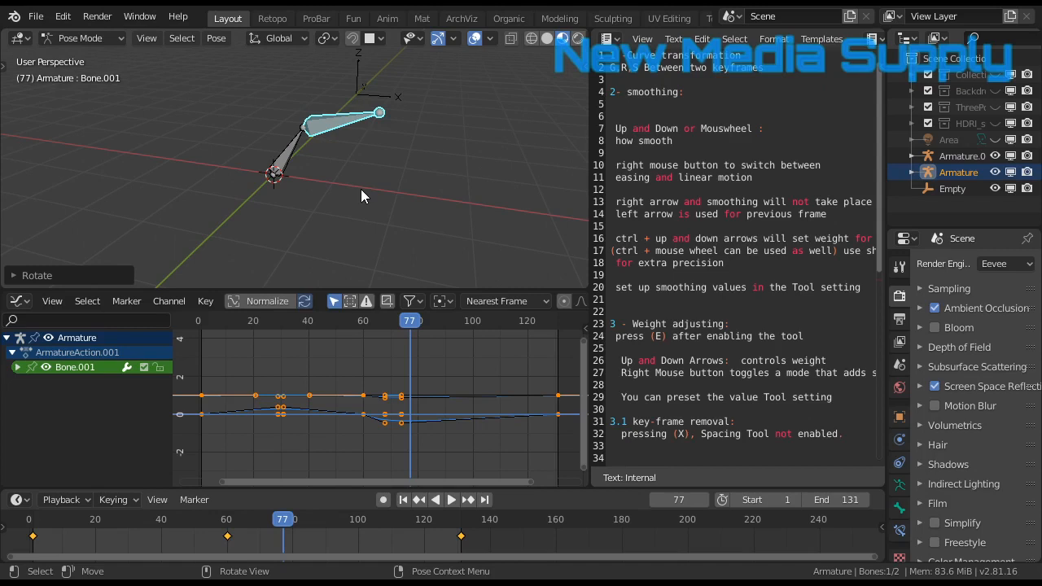
{"action": "mouse_move", "coordinate": [368, 201]}
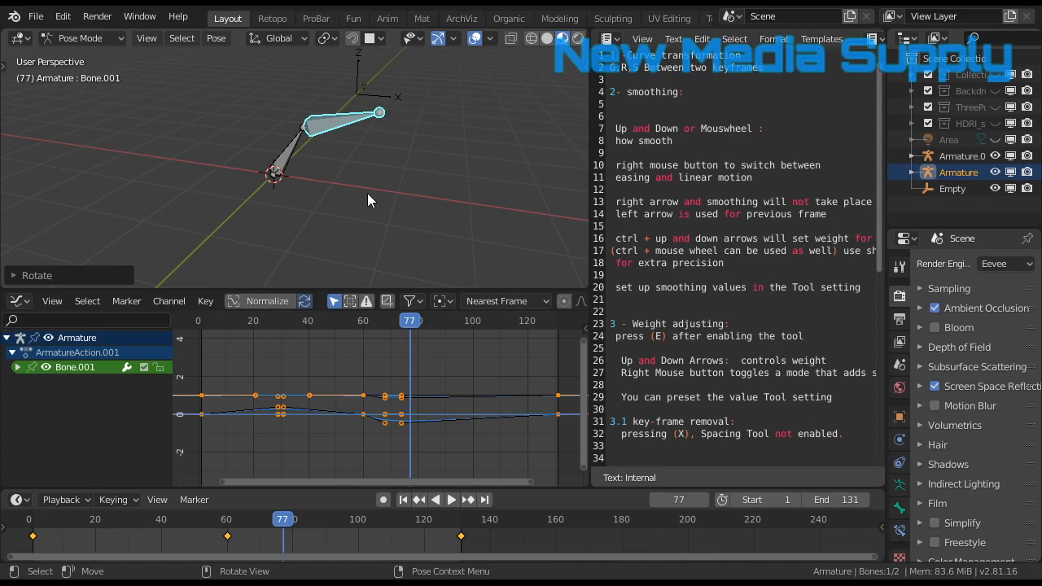
{"action": "mouse_move", "coordinate": [375, 192]}
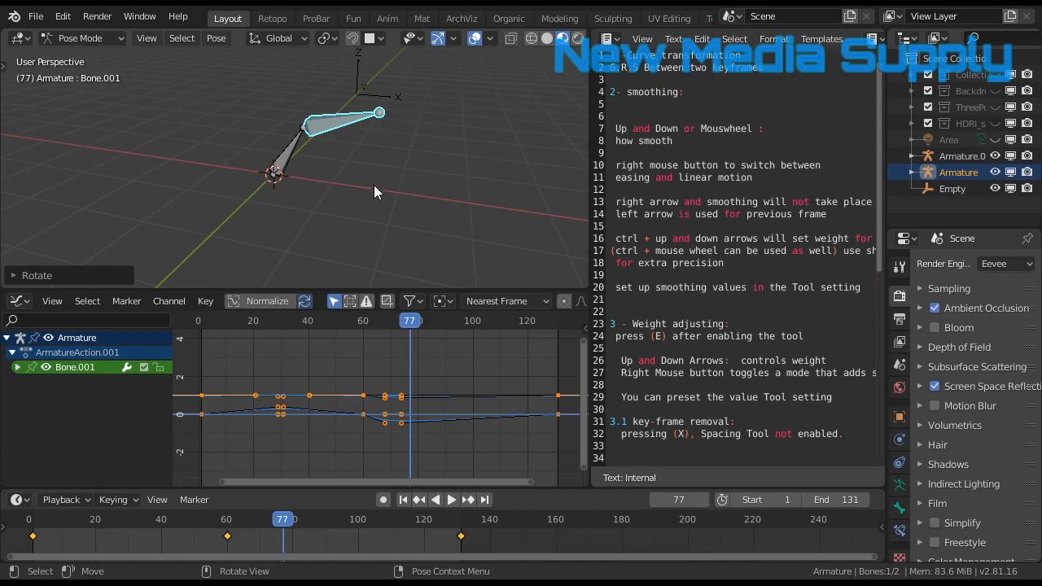